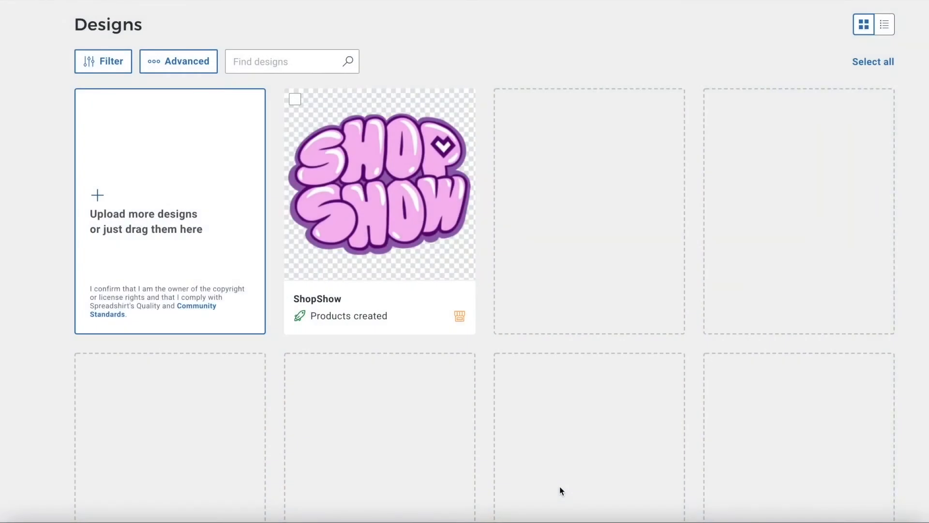
{"action": "mouse_move", "coordinate": [52, 322]}
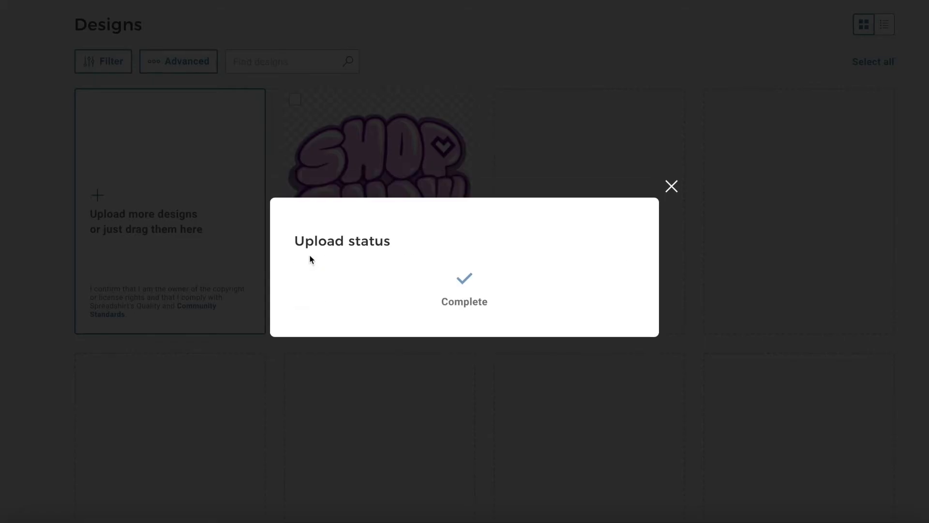
- Dismiss the completed upload status notice for the two Spreadshop designs
{"action": "left_click", "coordinate": [671, 186]}
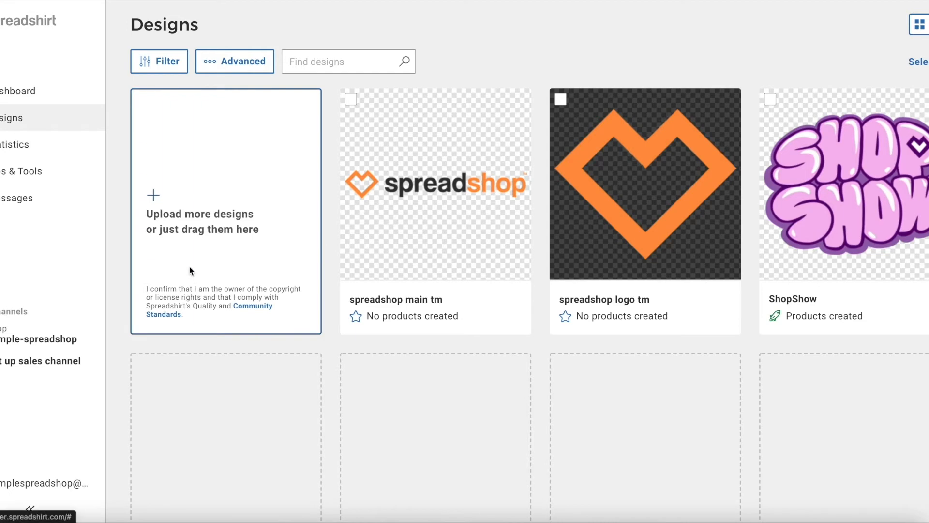
- Launch product creation from the 'Upload more designs' card
{"action": "left_click", "coordinate": [226, 210]}
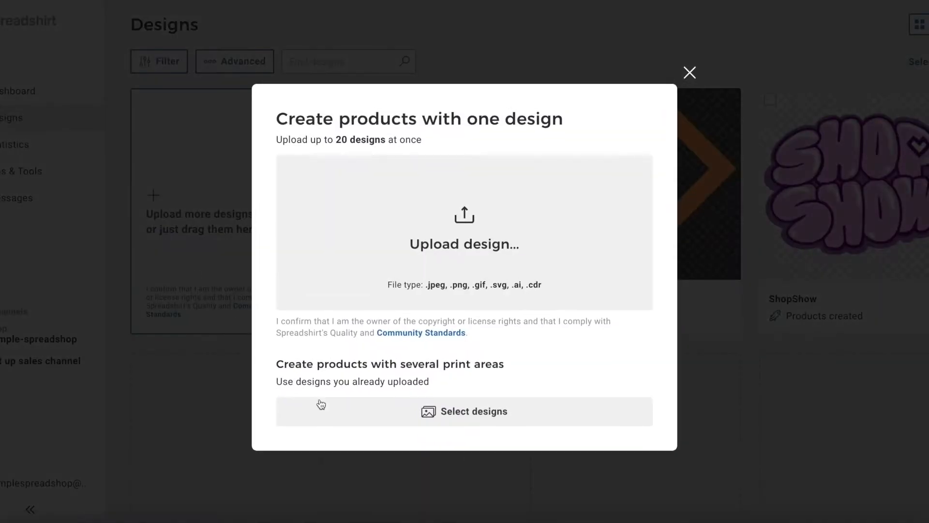
{"action": "mouse_move", "coordinate": [351, 411]}
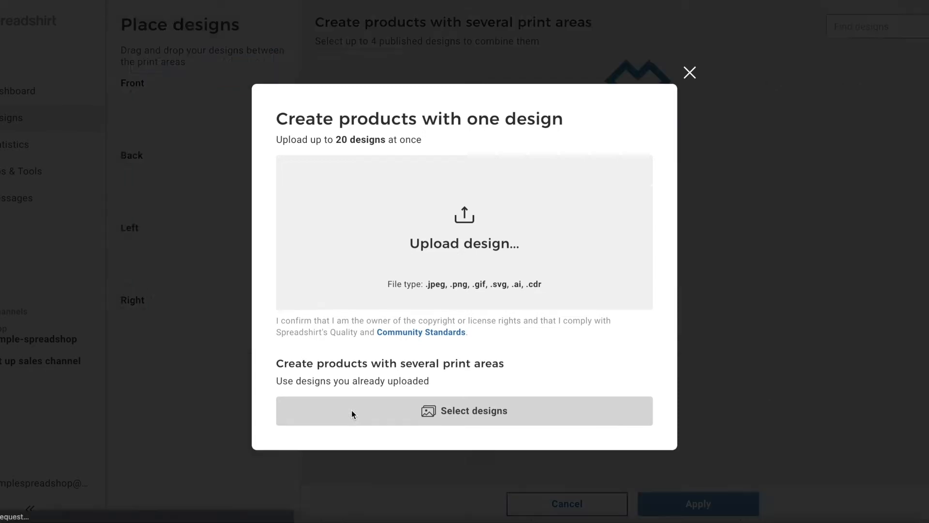
- Combine the Spreadshop logo on Front and wordmark on Back, and apply
{"action": "left_click", "coordinate": [464, 411]}
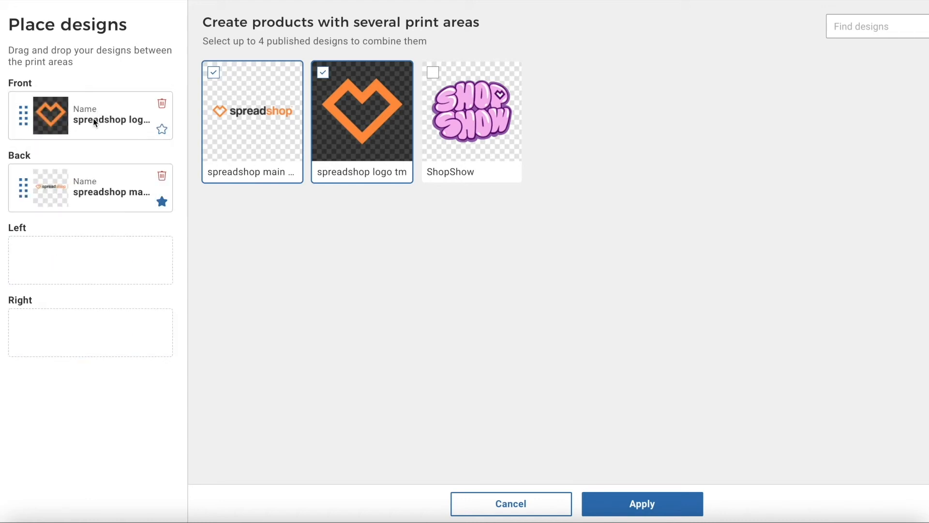
{"action": "left_click", "coordinate": [642, 503]}
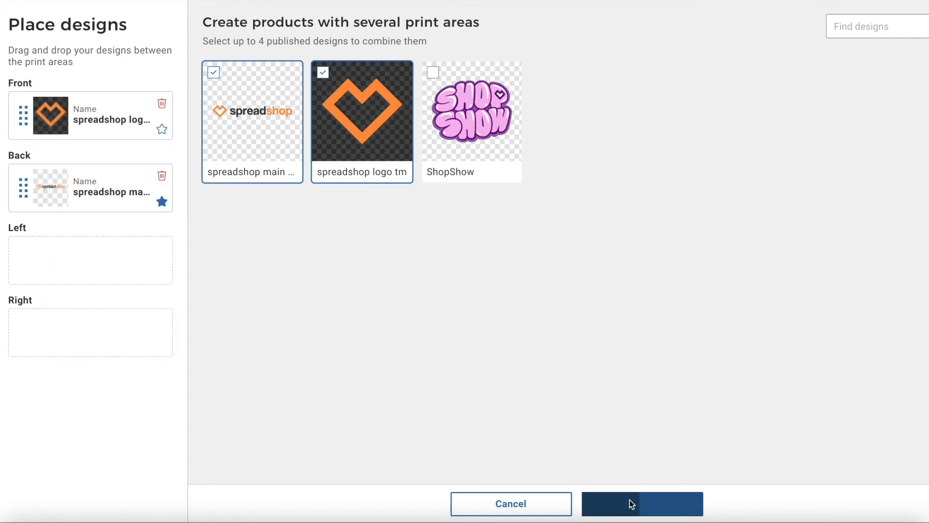
{"action": "left_click", "coordinate": [642, 503]}
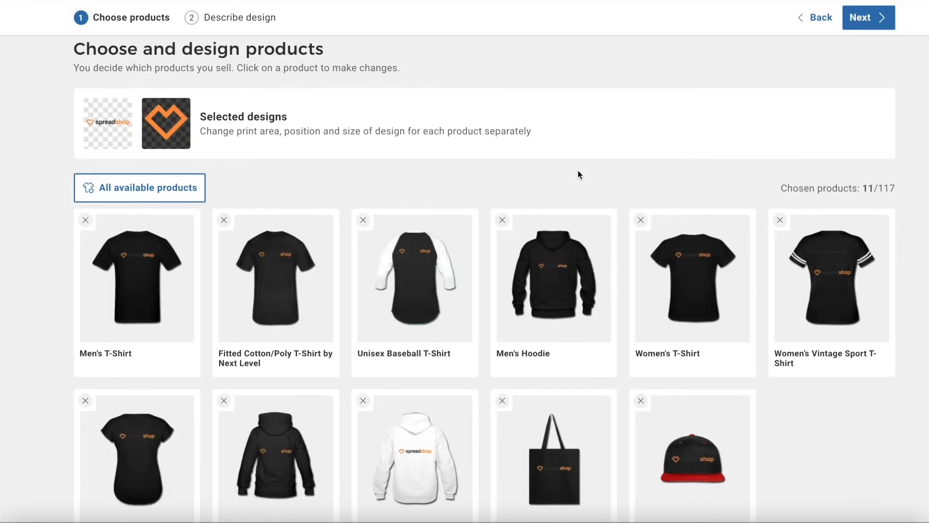
- Open the Men's T-Shirt's Edit design settings, showing 73% design size
{"action": "left_click", "coordinate": [137, 277]}
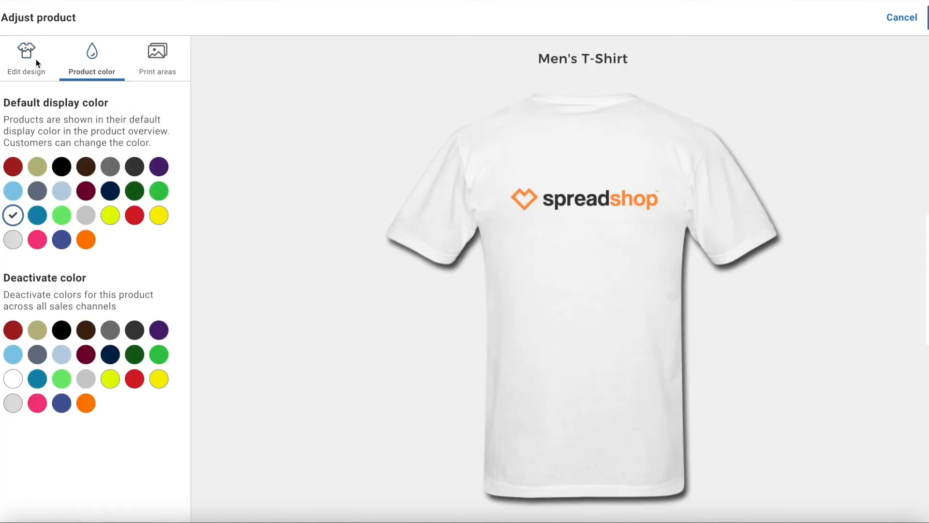
{"action": "left_click", "coordinate": [26, 58]}
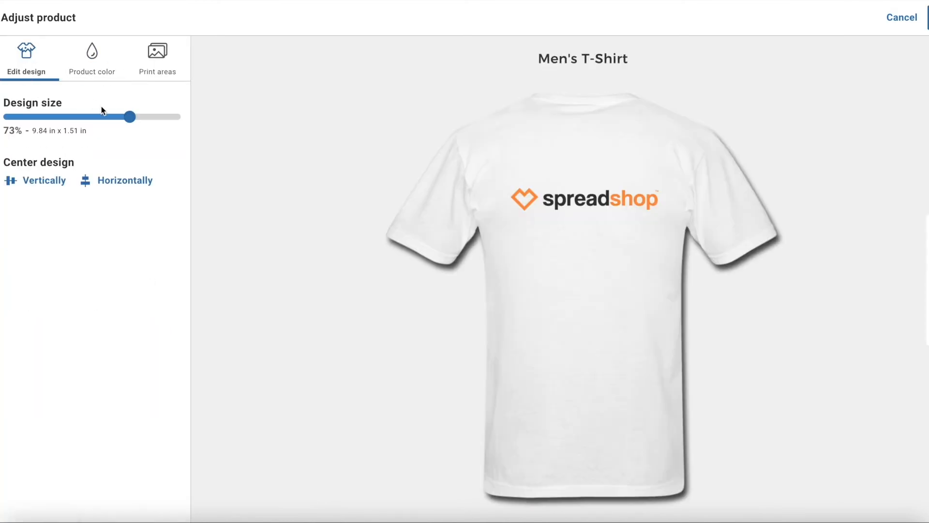